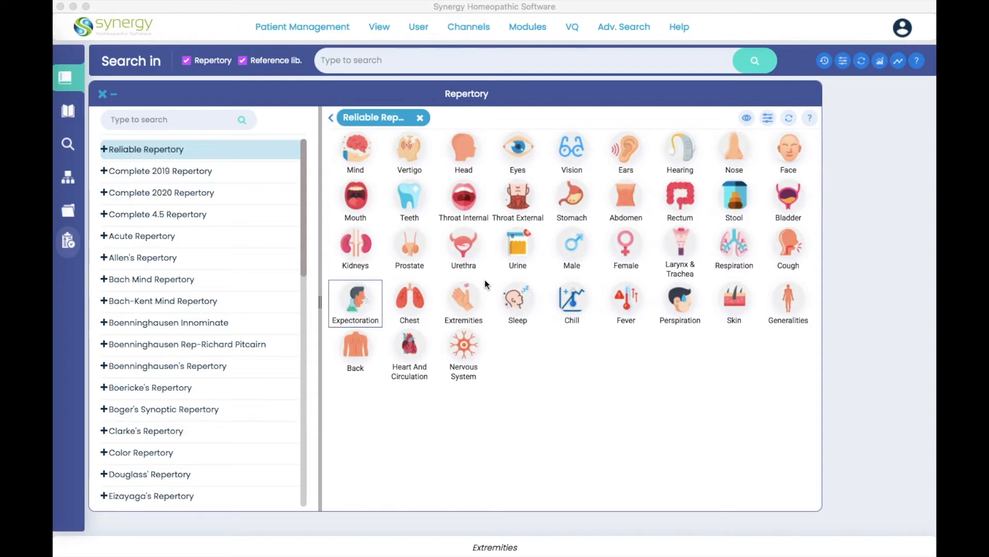
mouse_move(480, 100)
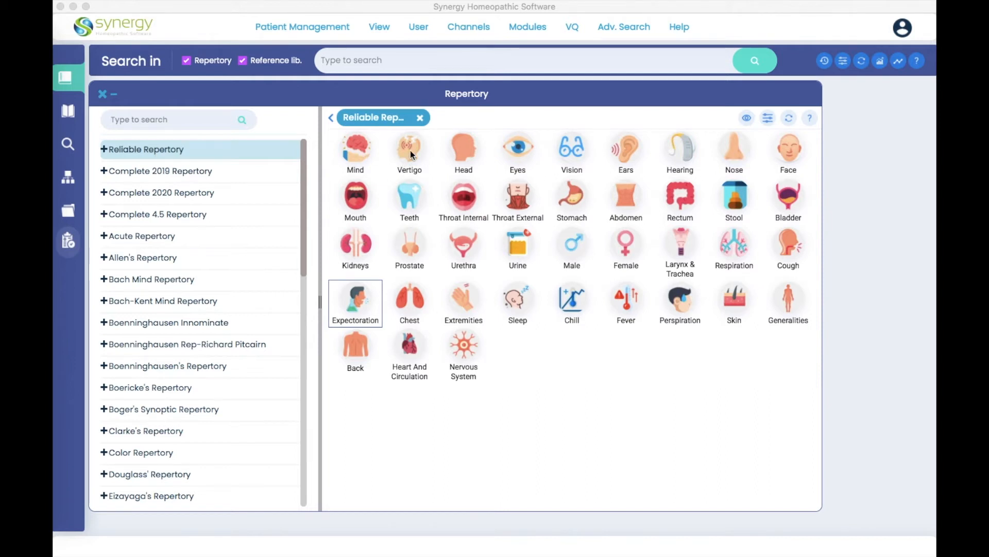
Step: Filter the Reliable Repertory Vertigo chapter to rubrics containing 'morning' by searching 'morni'
left_click(409, 149)
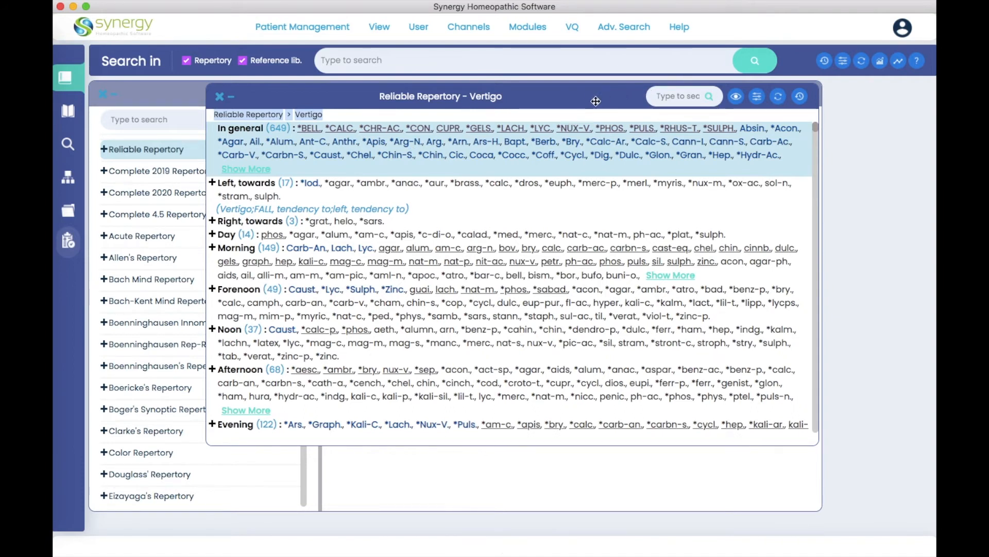
left_click(678, 96)
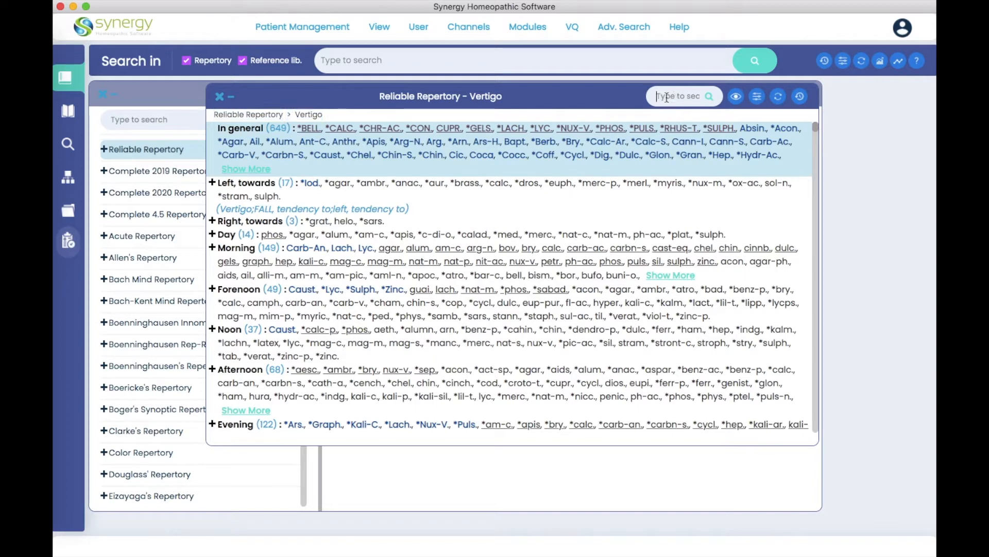
type("morni")
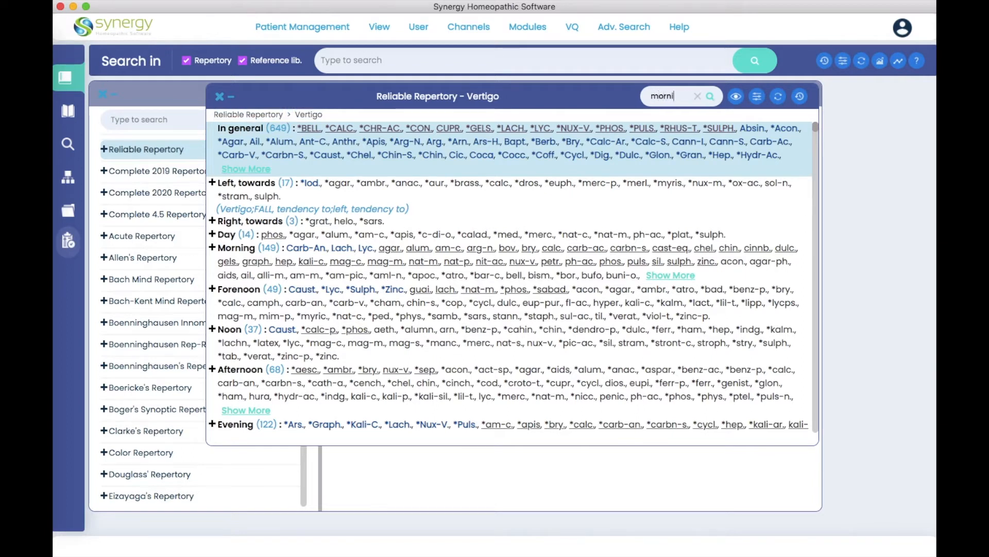
left_click(709, 95)
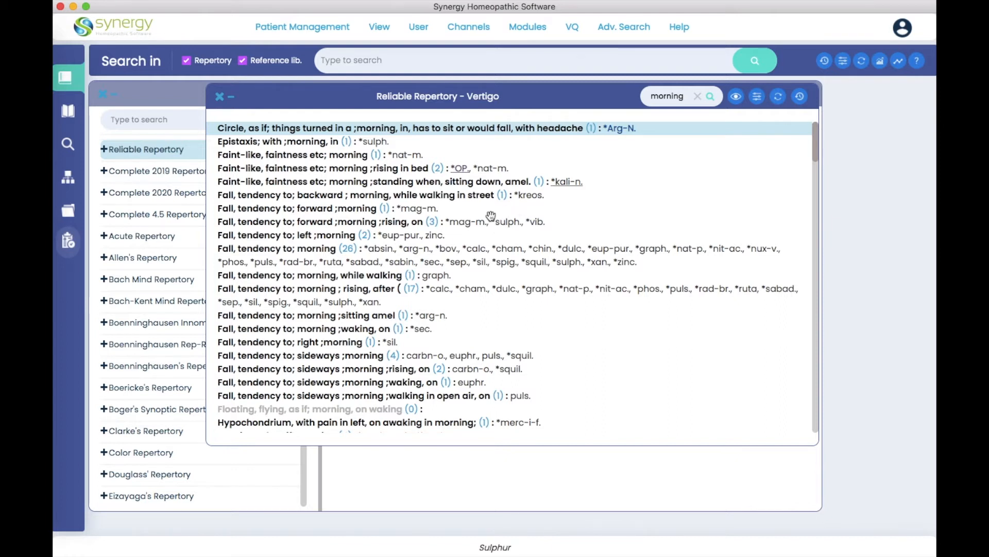
Step: Scroll down through the Morning sub-rubrics and their remedies
scroll("down", 3)
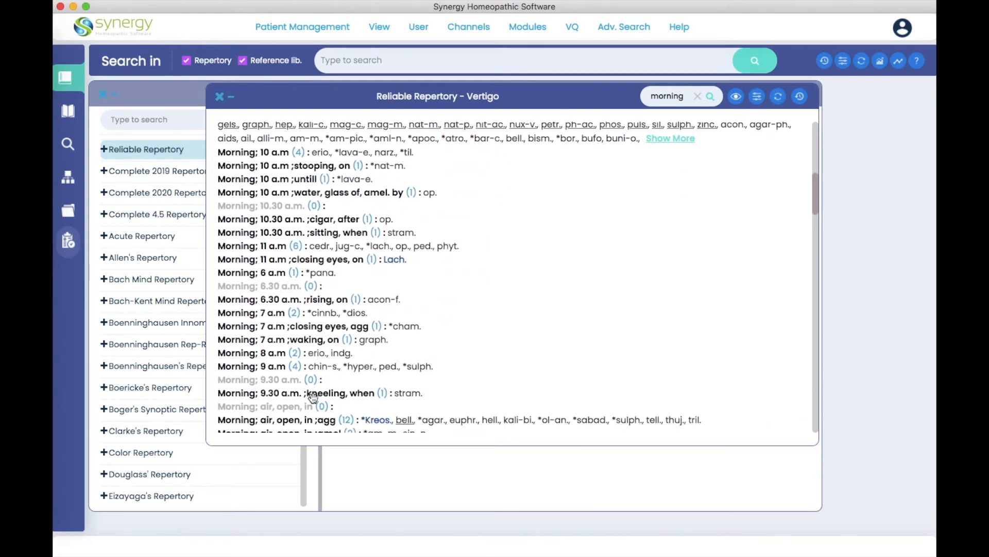
scroll("down", 3)
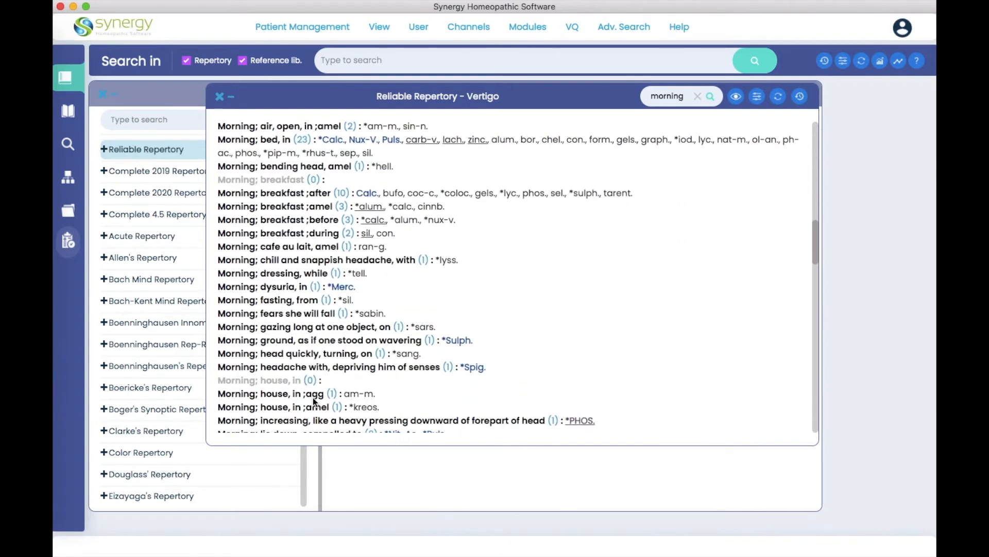
mouse_move(324, 234)
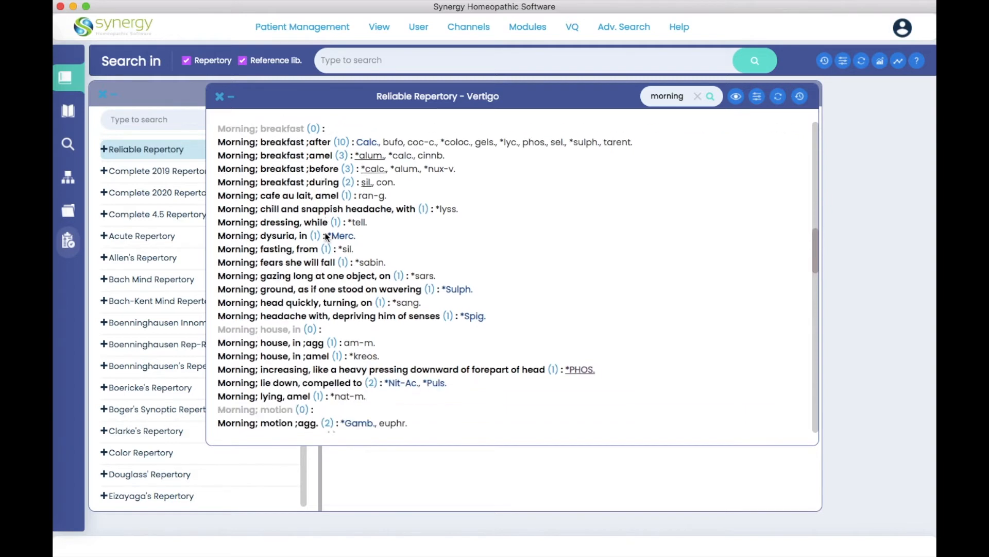
scroll("down", 3)
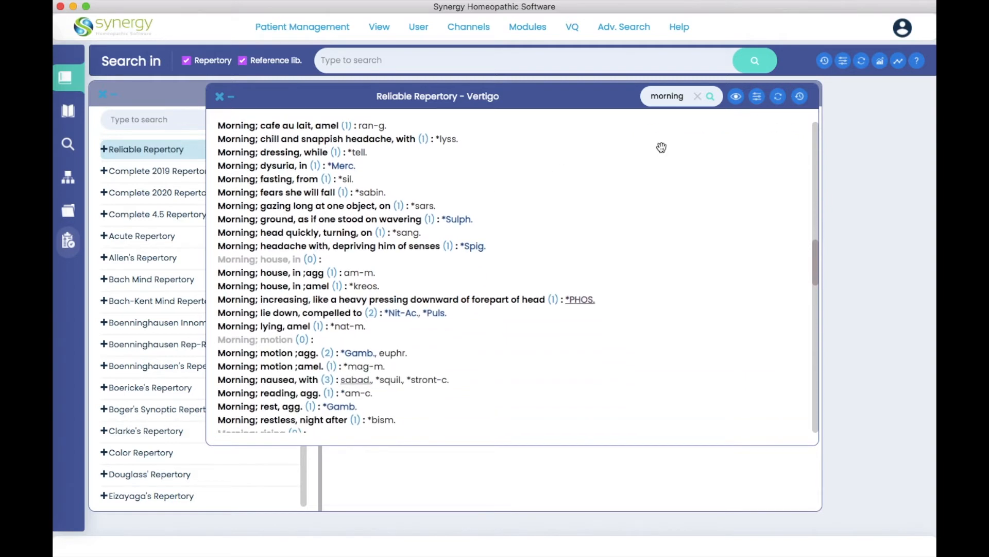
Step: Search the Vertigo chapter again for 'morn' and scroll through the morning rubrics
left_click(698, 96)
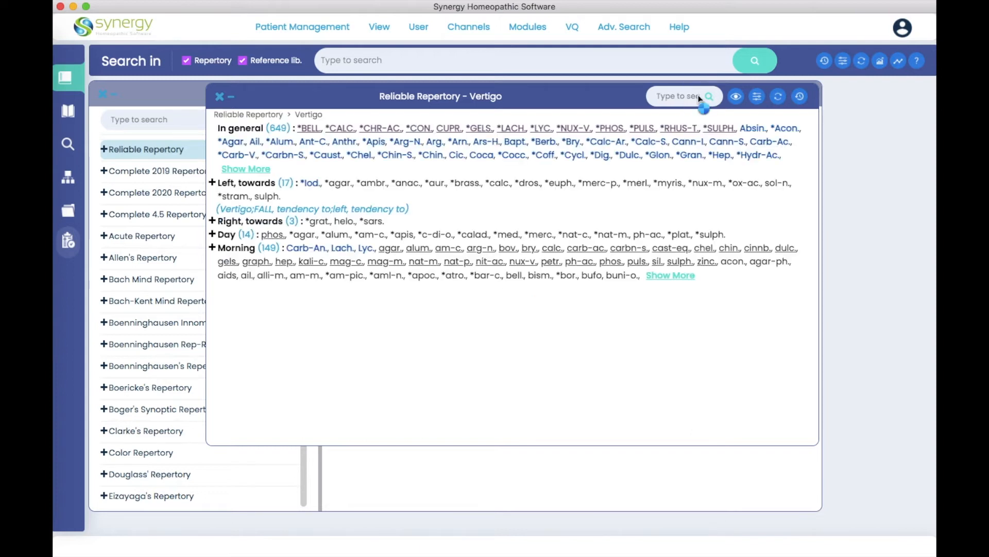
type("morn")
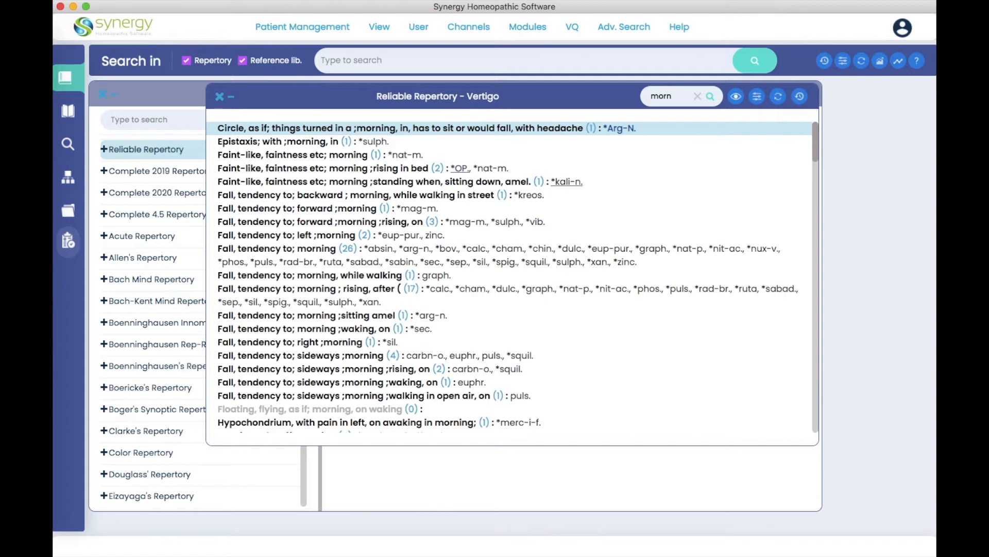
mouse_move(573, 235)
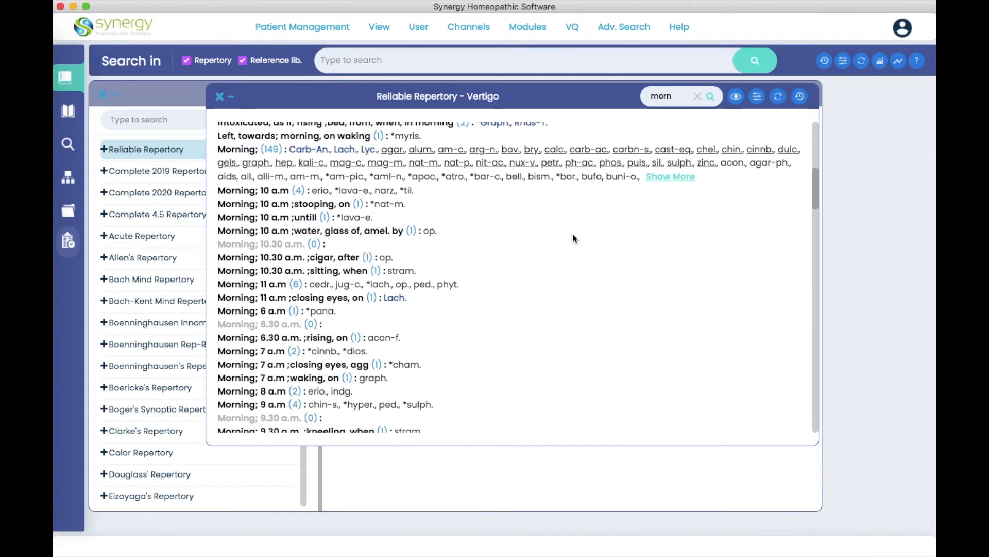
scroll("down", 3)
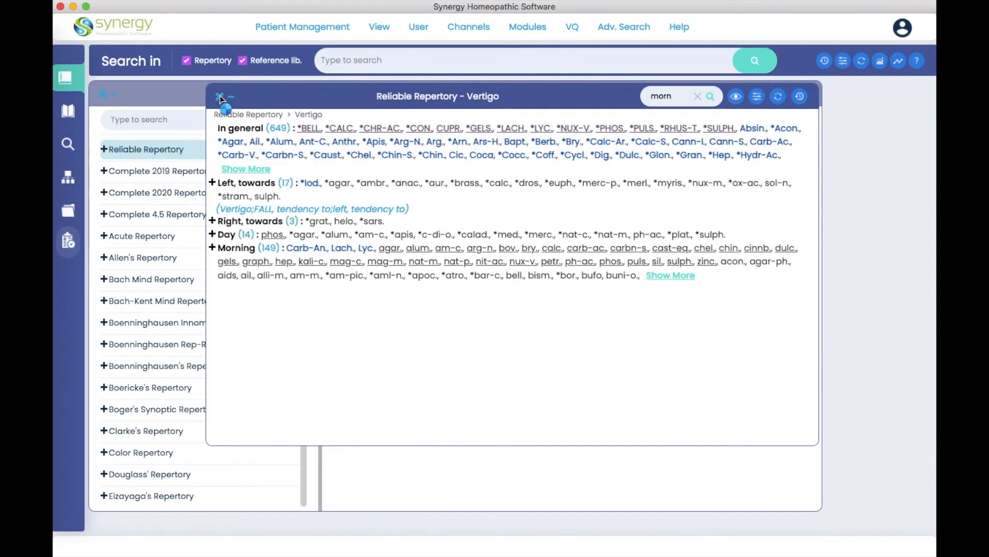
Step: Close Vertigo and filter the Cough chapter to rubrics containing 'anxiety'
left_click(670, 275)
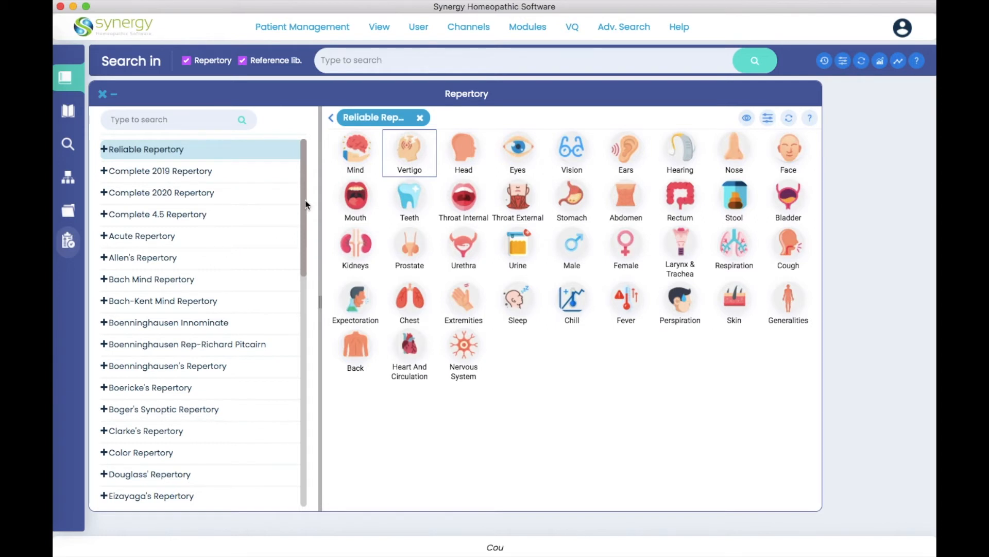
left_click(788, 249)
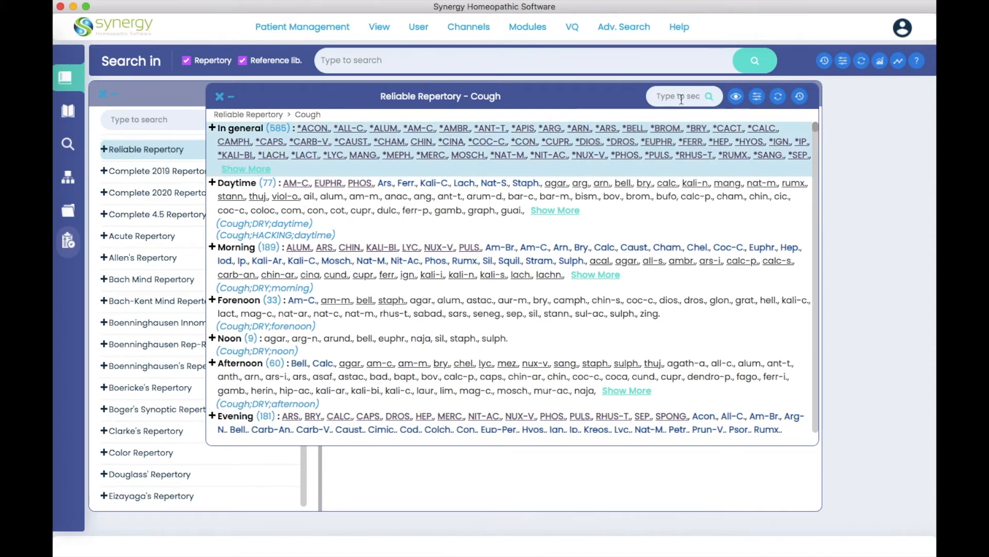
type("anxiety")
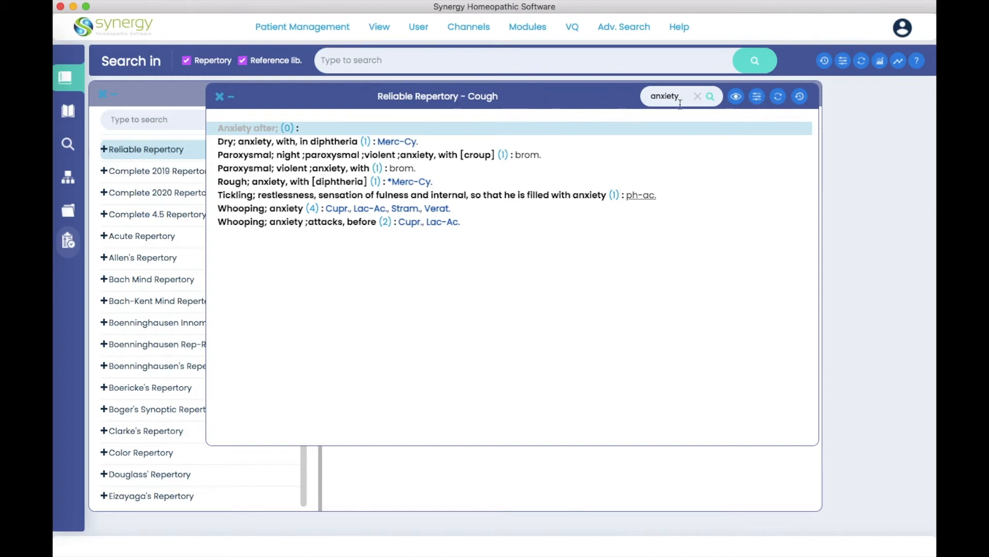
mouse_move(424, 265)
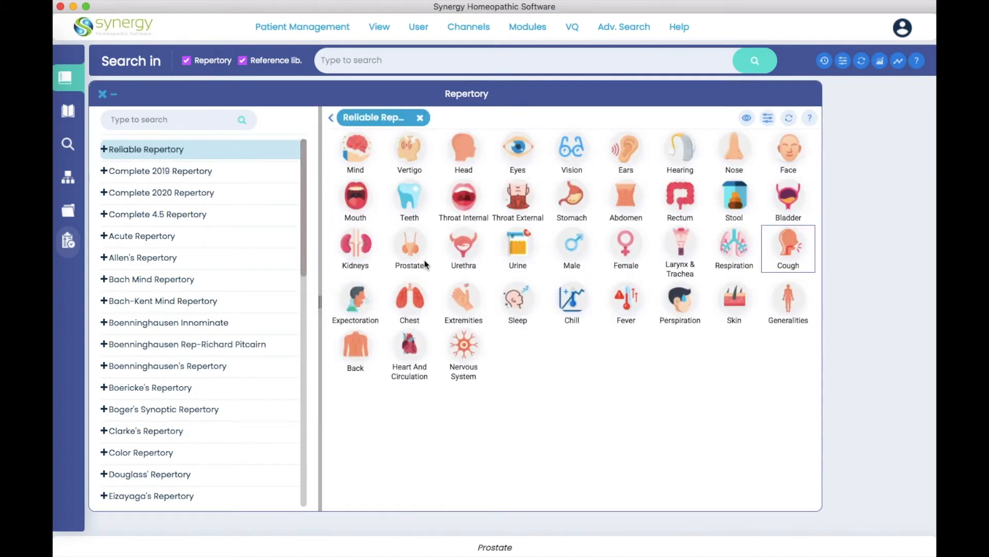
Step: Filter the Mind chapter to rubrics containing 'cough'
left_click(356, 152)
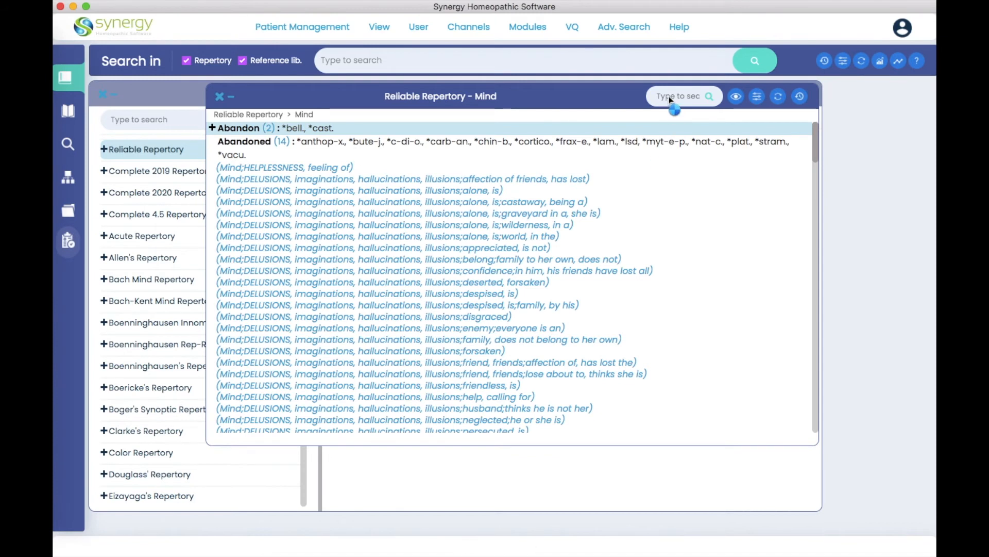
type("cough")
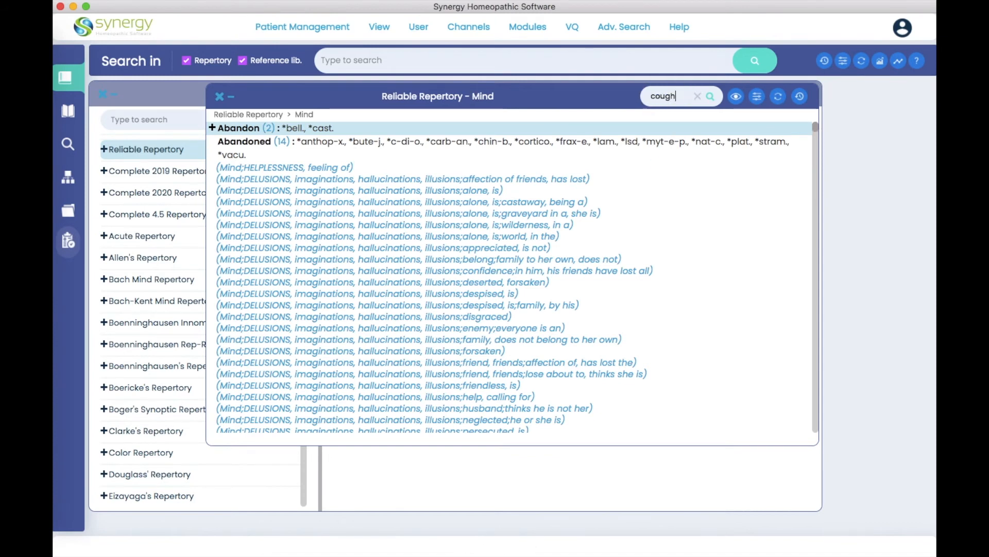
left_click(709, 95)
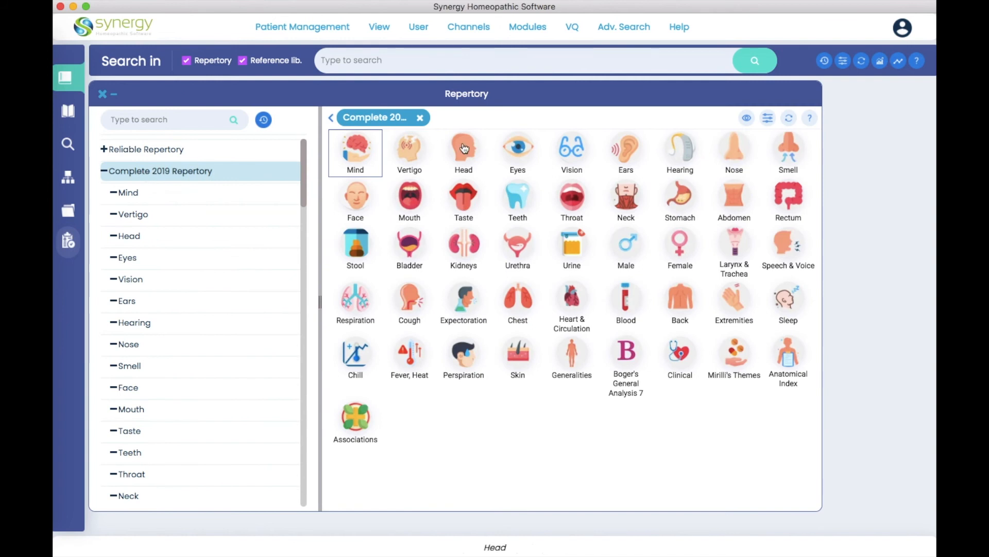
Step: Filter the Complete 2019 Repertory Vertigo chapter to rubrics containing 'cough'
left_click(409, 153)
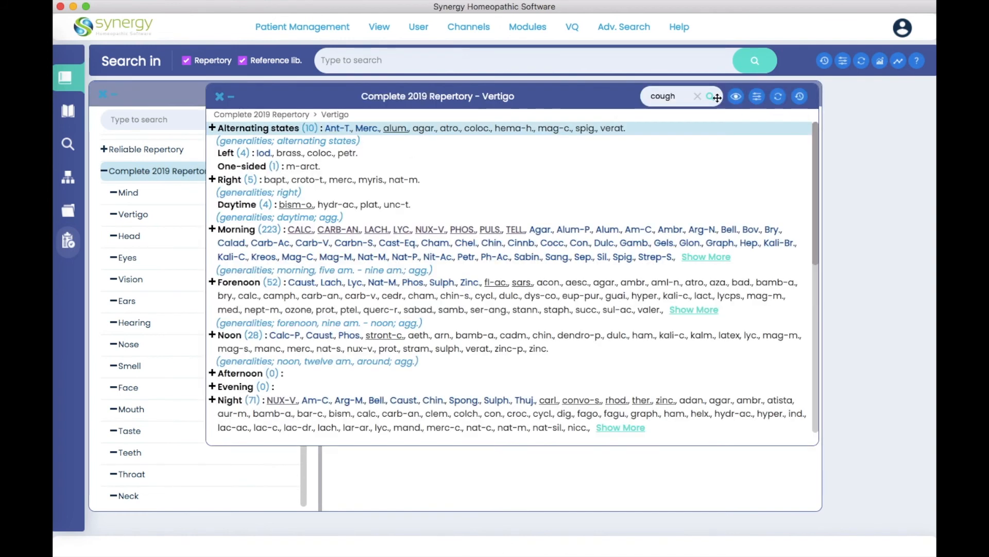
mouse_move(682, 99)
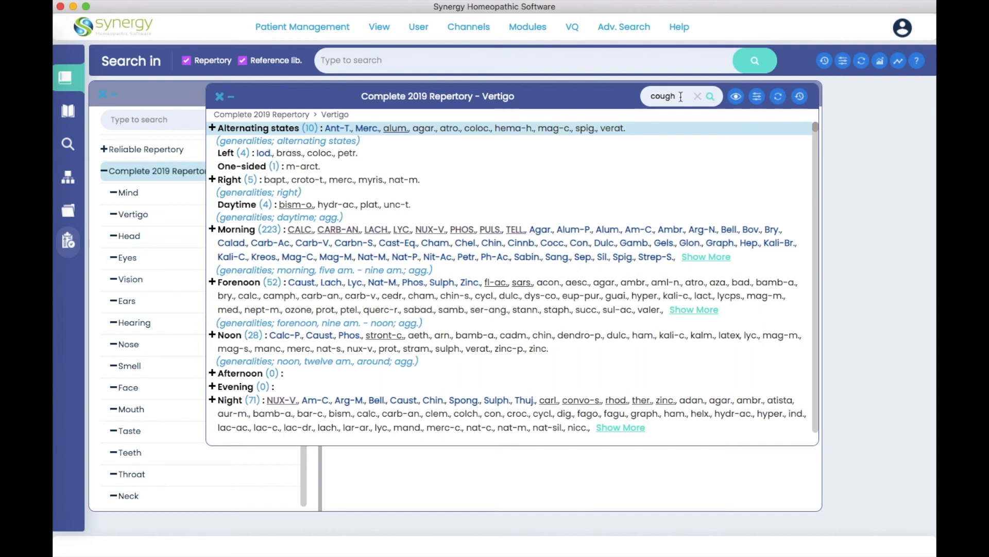
left_click(711, 96)
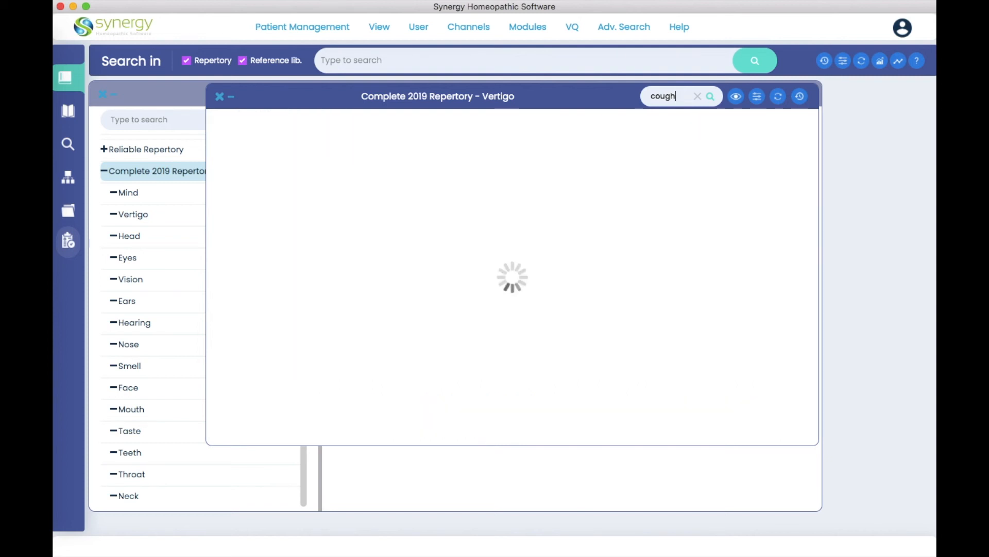
left_click(709, 96)
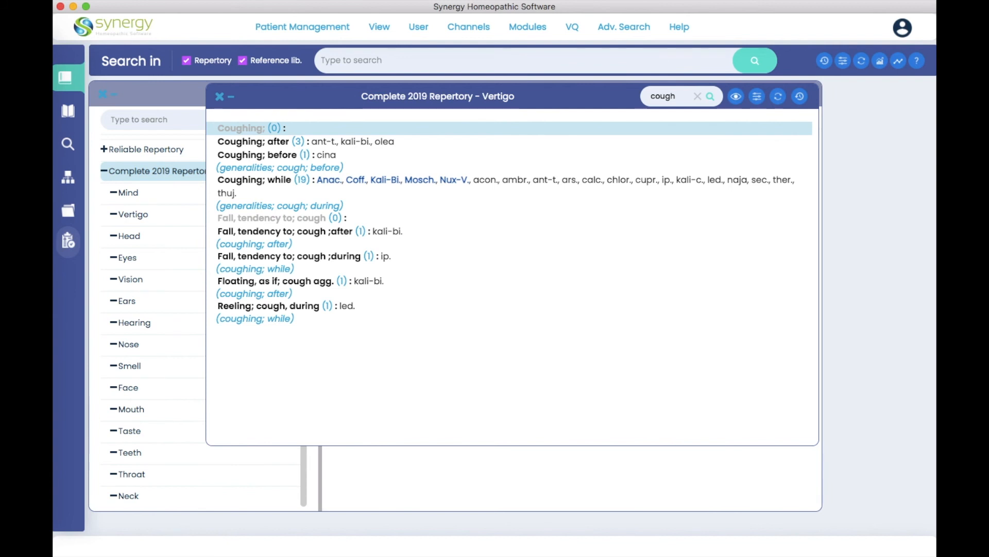
mouse_move(246, 341)
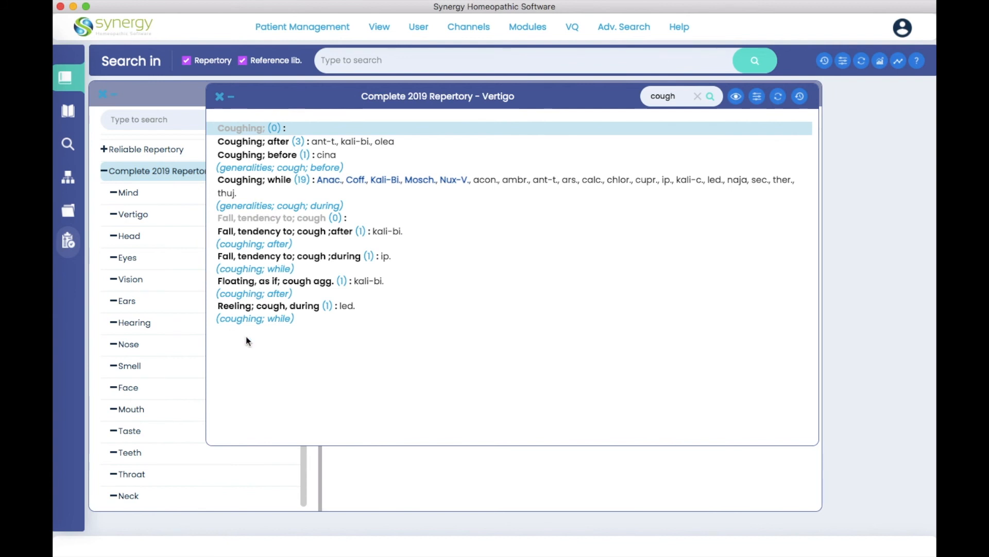